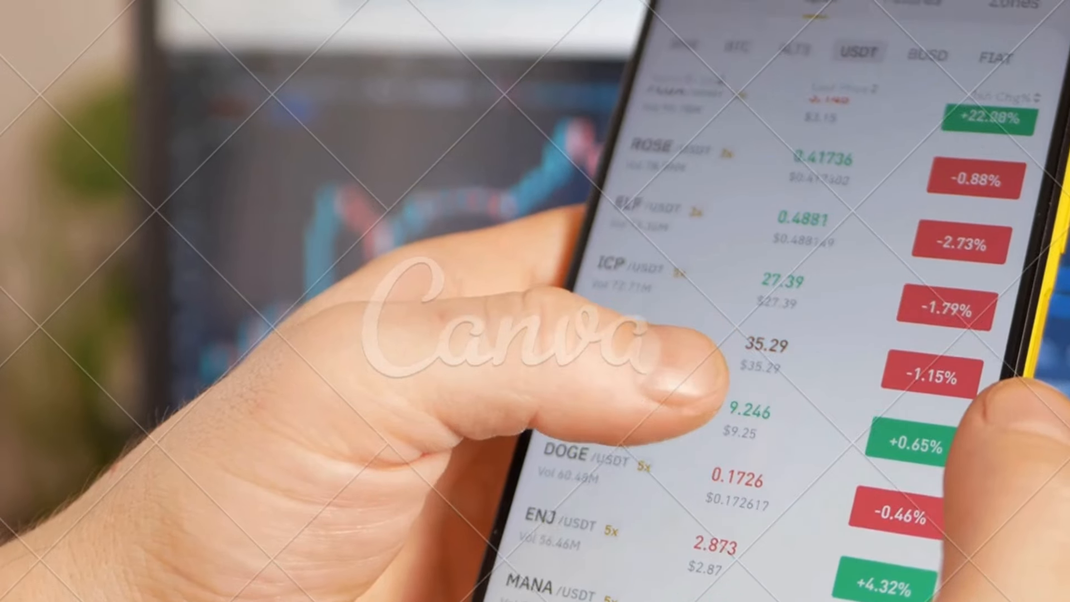
{"action": "scroll", "scroll_direction": "down", "scroll_amount": 3}
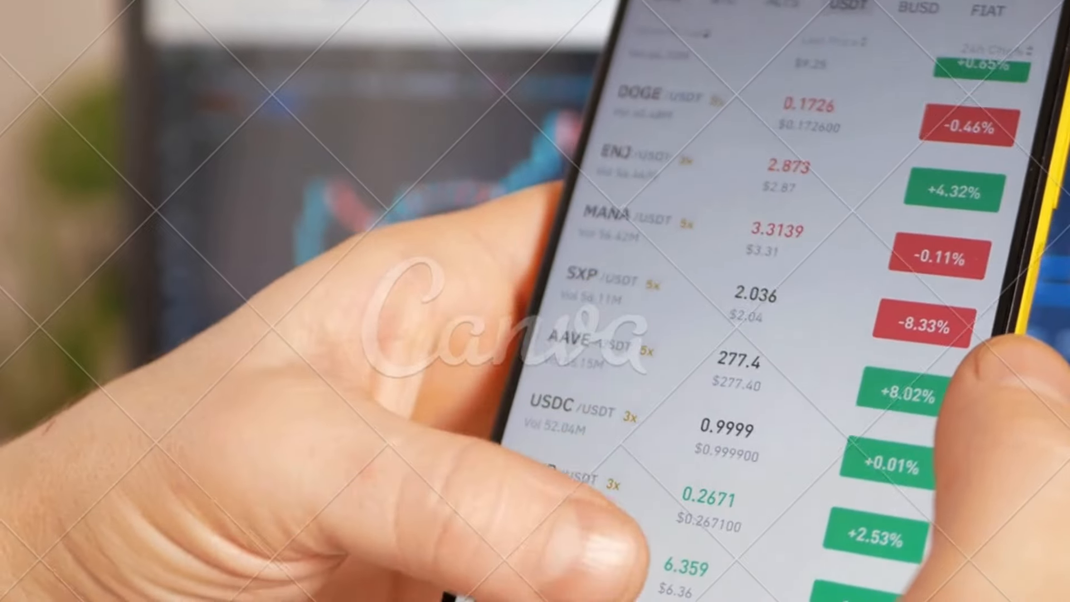